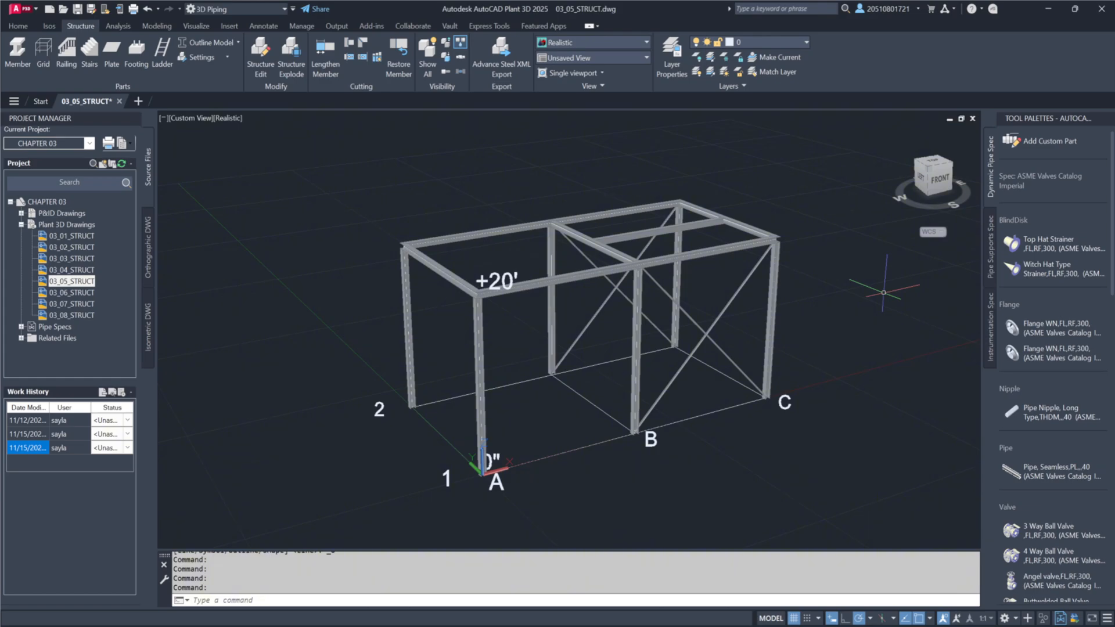
# Switch the structure to Line Model and draw a 12-inch reference line from the corner column.
pyautogui.click(70, 281)
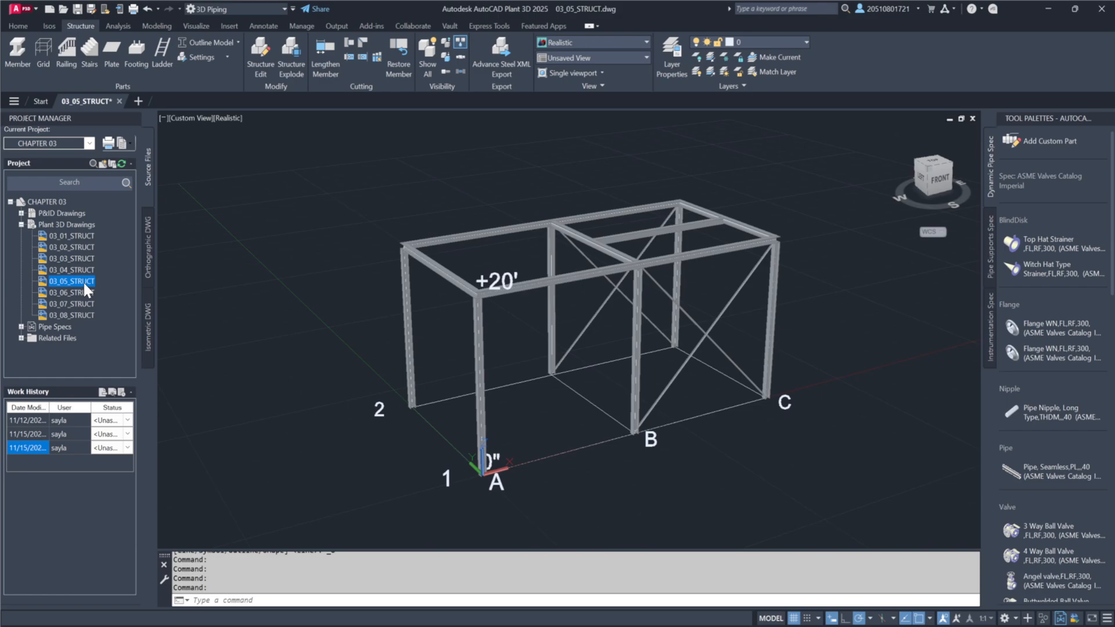
pyautogui.moveTo(91, 294)
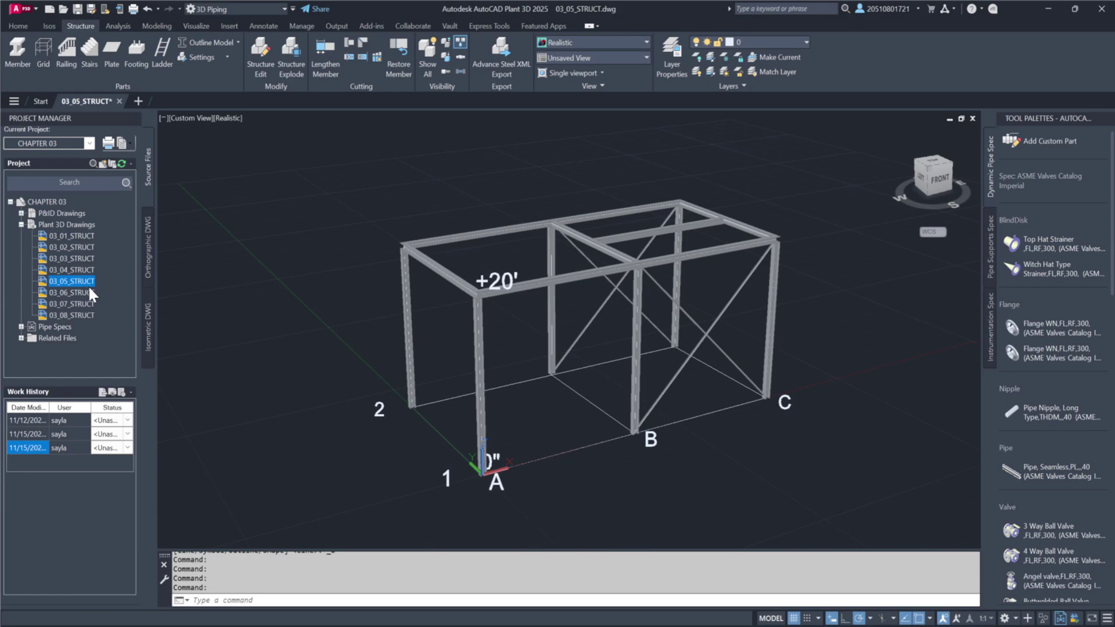
pyautogui.moveTo(223, 71)
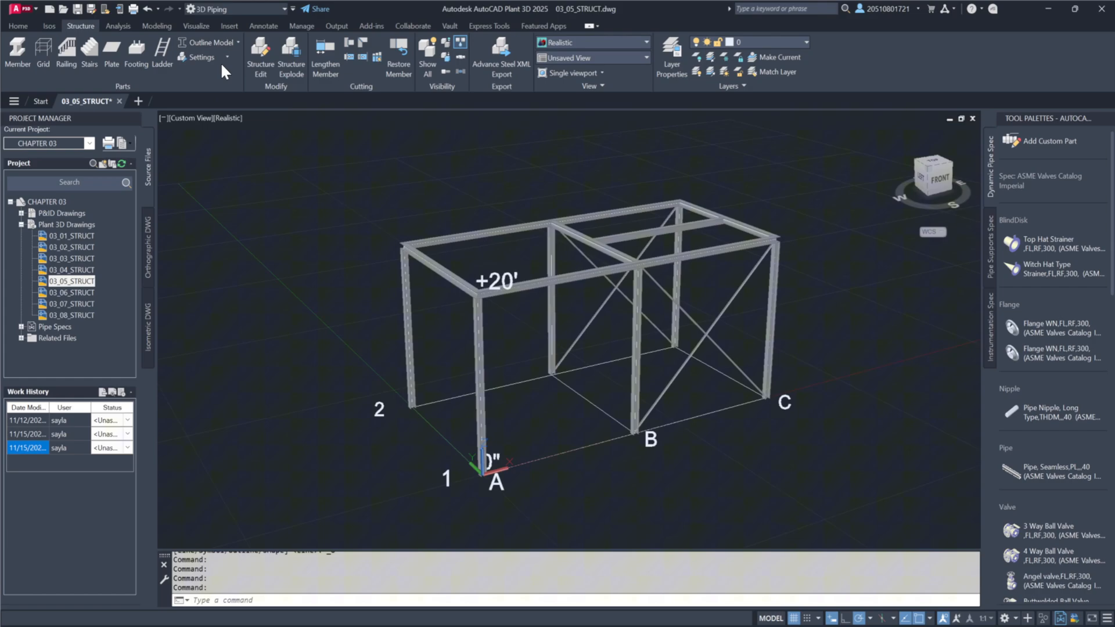
pyautogui.click(228, 42)
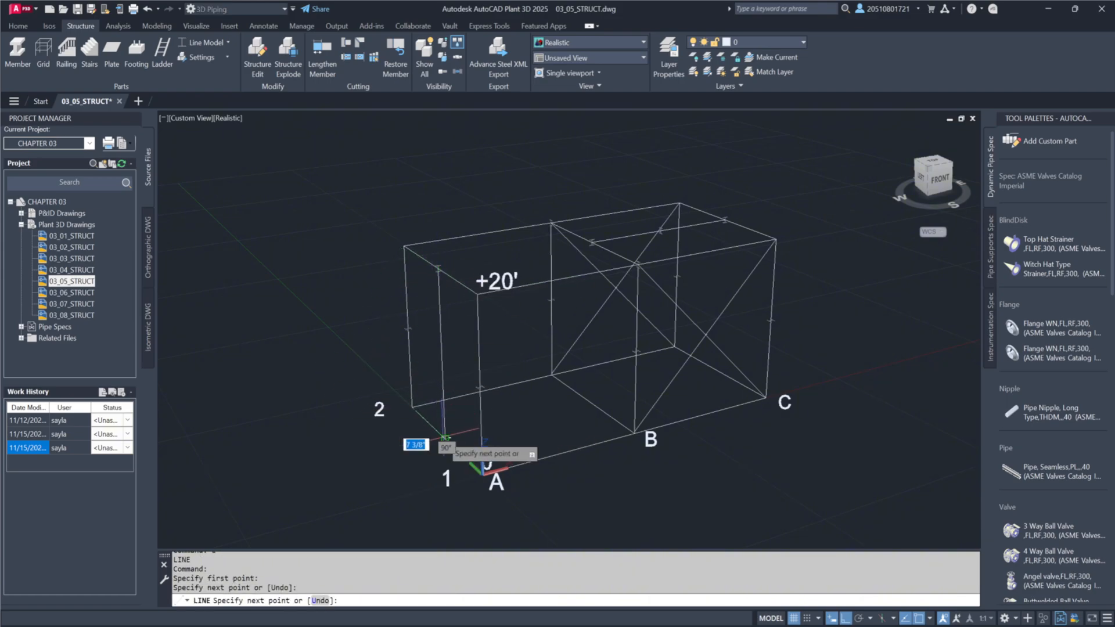
pyautogui.write('12')
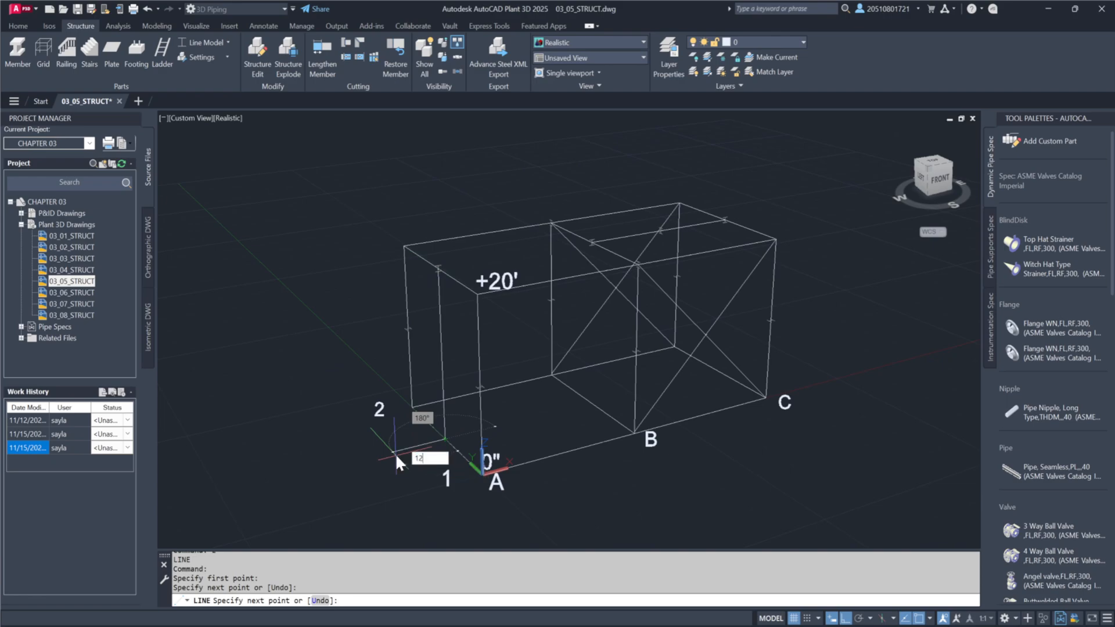
pyautogui.press('Return')
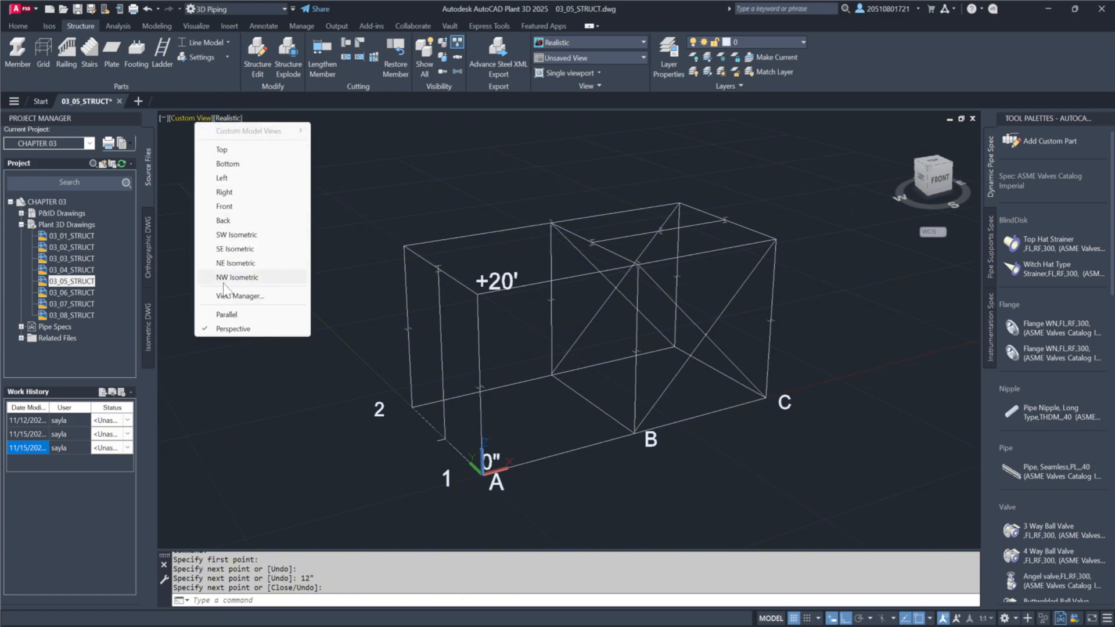
pyautogui.click(226, 314)
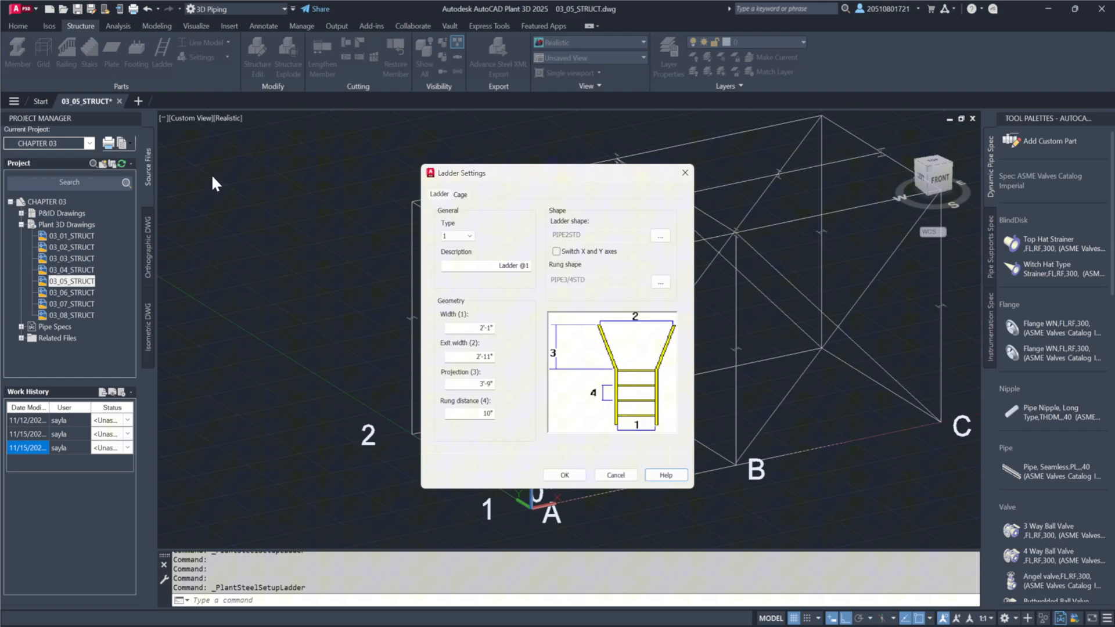
pyautogui.moveTo(526, 319)
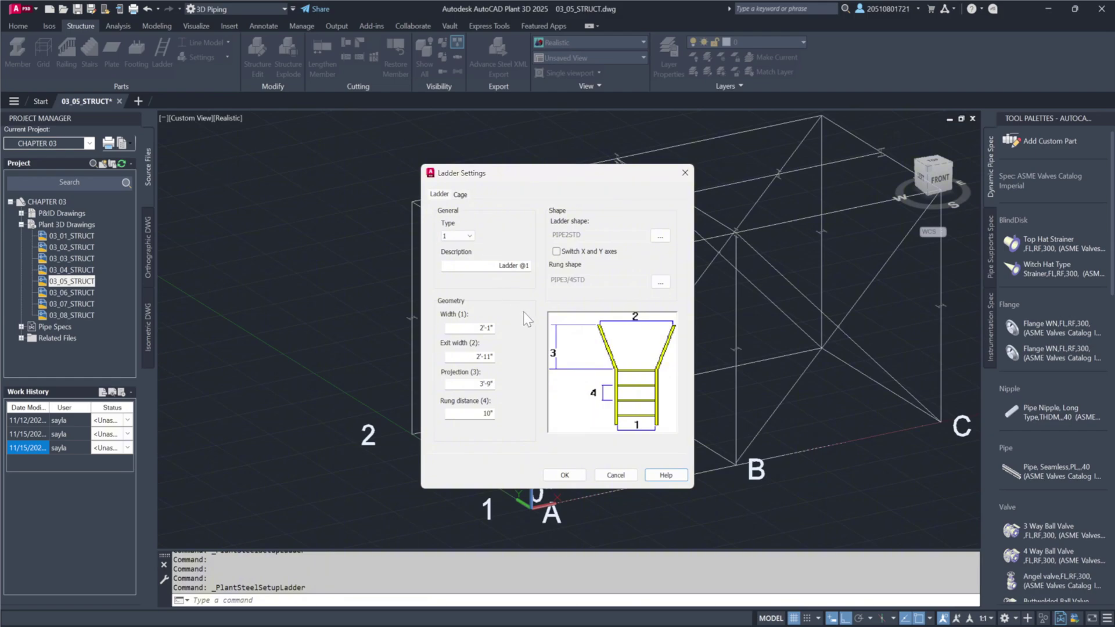
pyautogui.moveTo(599, 352)
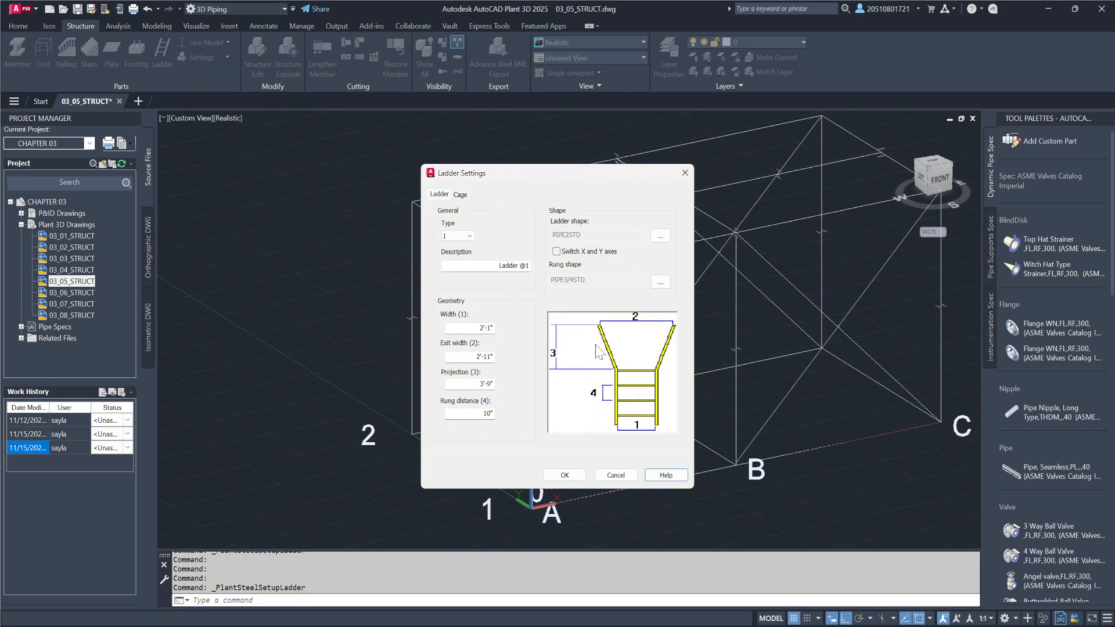
pyautogui.moveTo(615, 405)
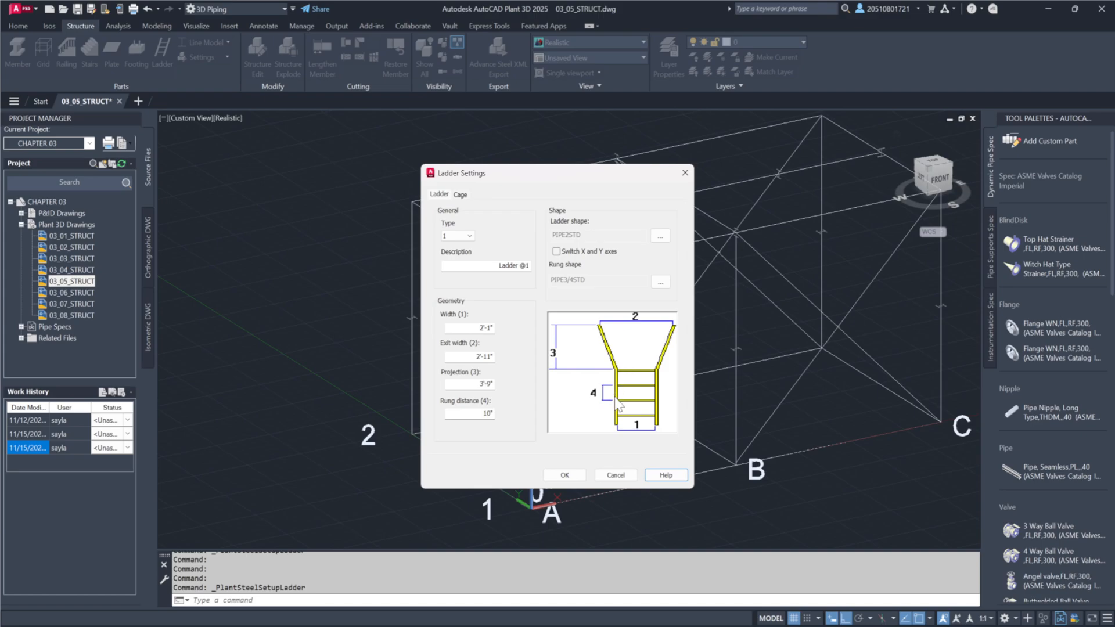
pyautogui.moveTo(615, 437)
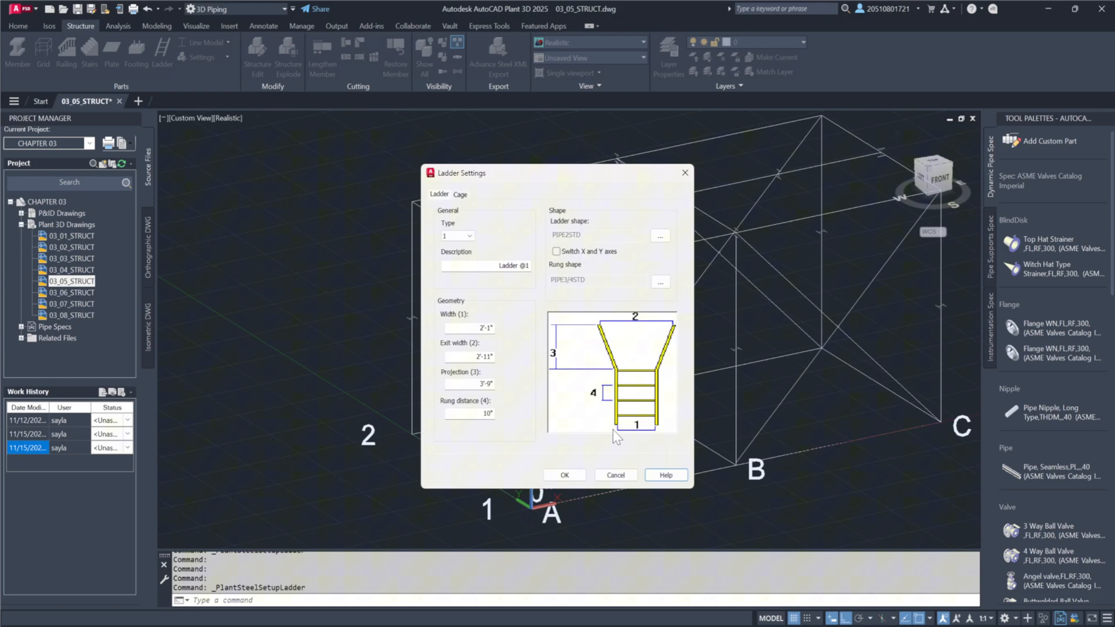
pyautogui.moveTo(518, 437)
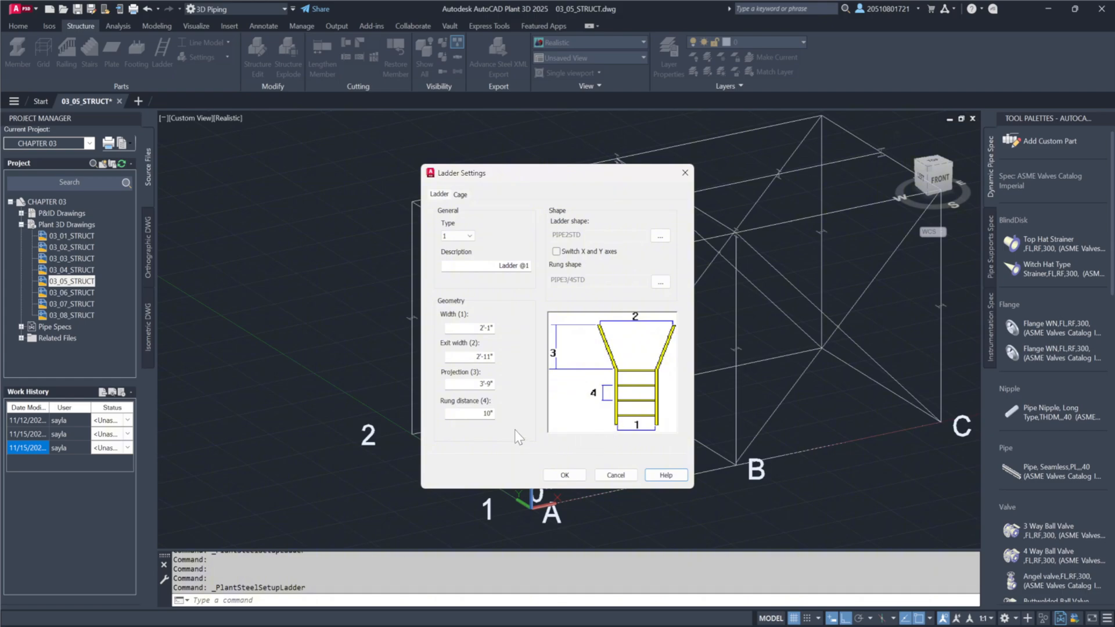
# Keep PIPE2STD rails, enable Draw cage on the Cage settings, and accept the ladder settings.
pyautogui.click(660, 235)
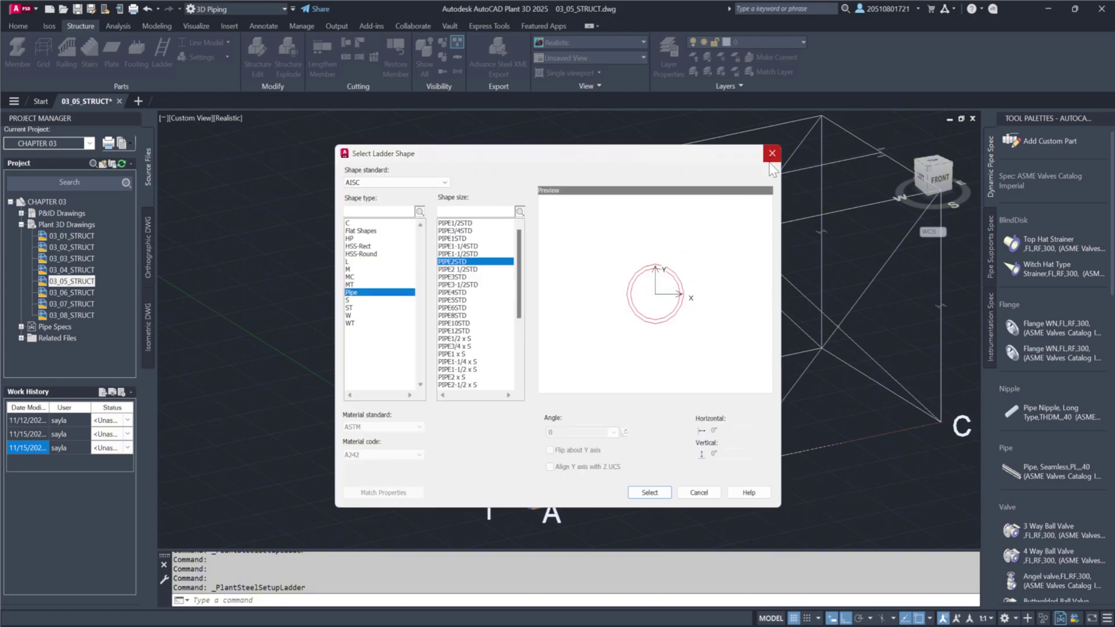
pyautogui.click(648, 492)
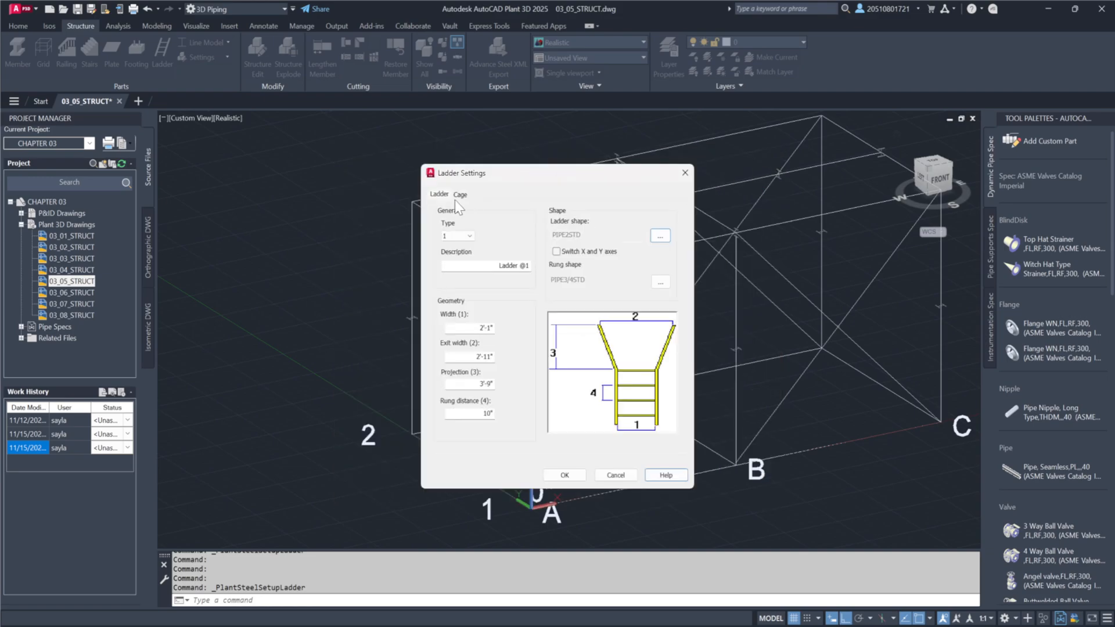
pyautogui.click(459, 194)
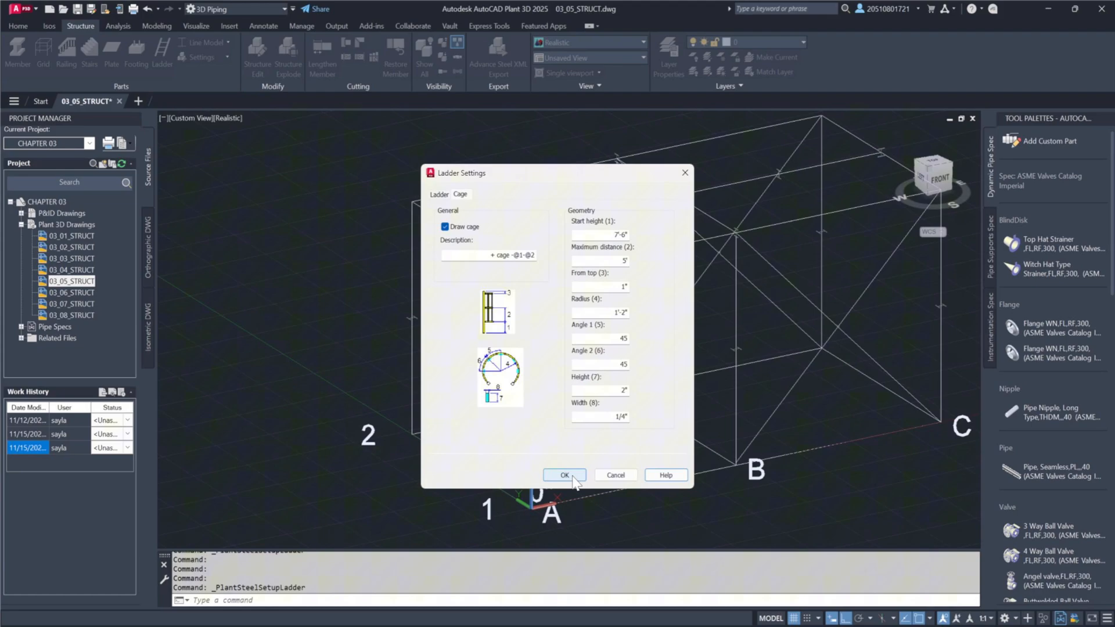
pyautogui.click(564, 474)
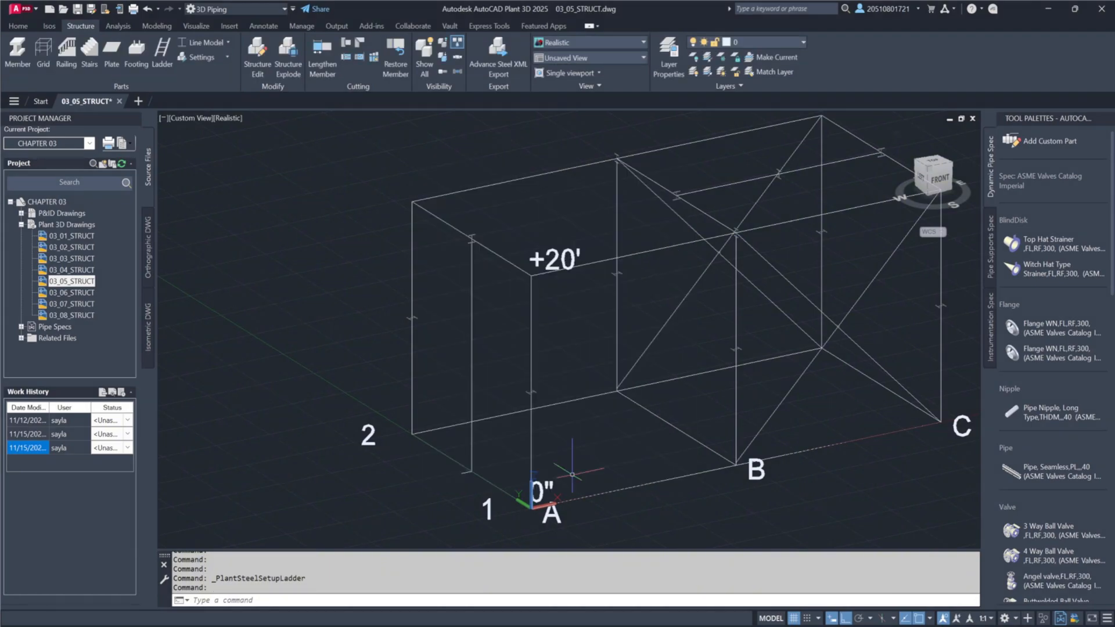
pyautogui.moveTo(391, 468)
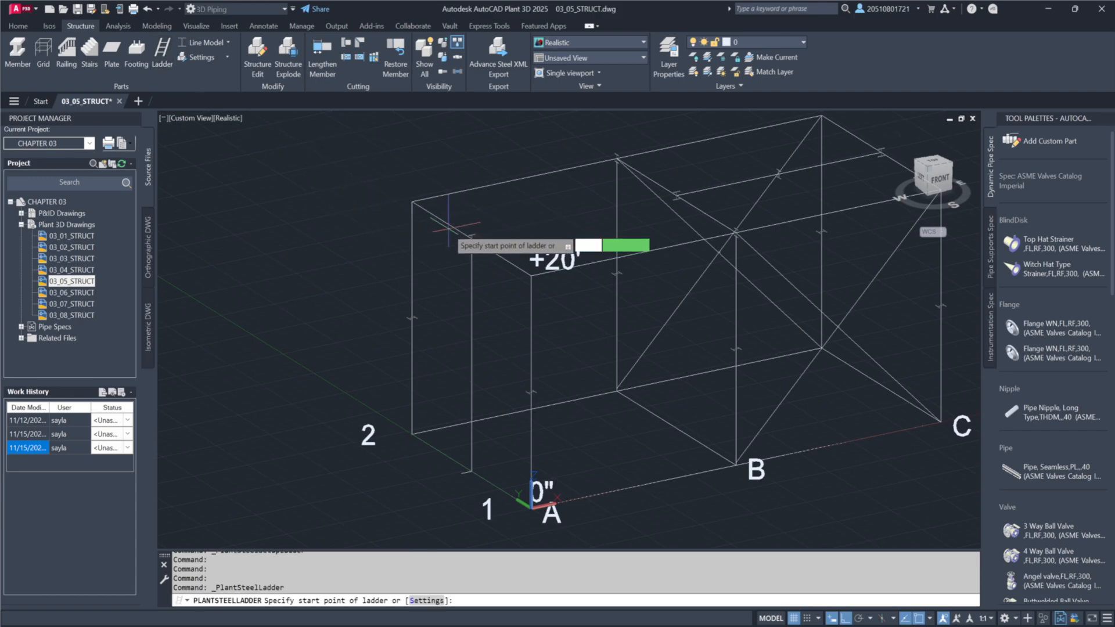
# Place the caged ladder at the corner column and return the steel to Outline display.
pyautogui.click(448, 221)
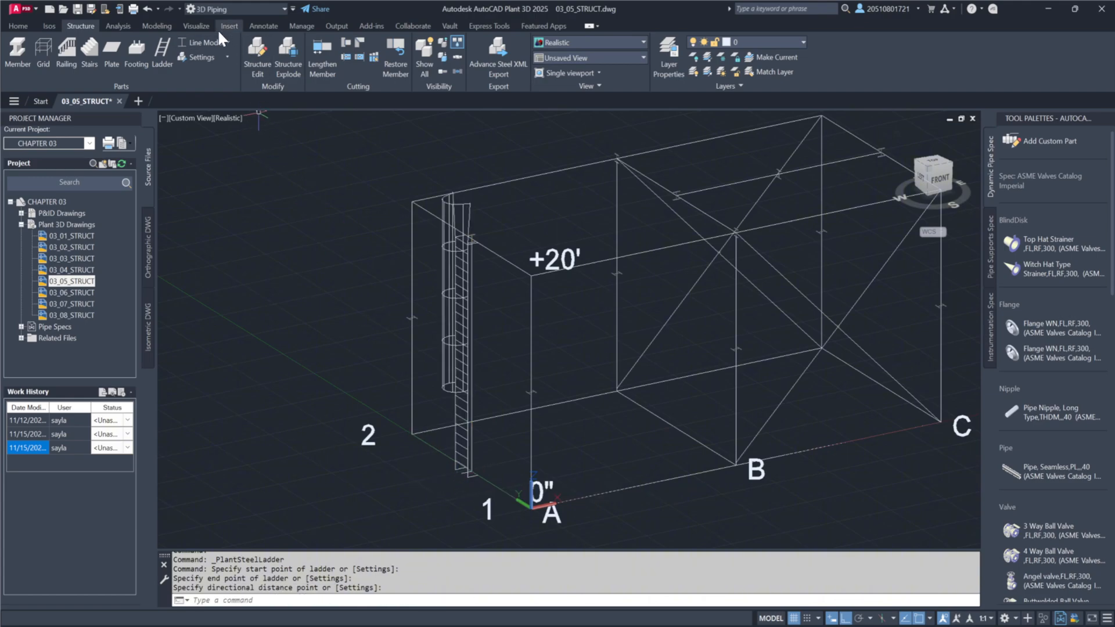
pyautogui.click(203, 42)
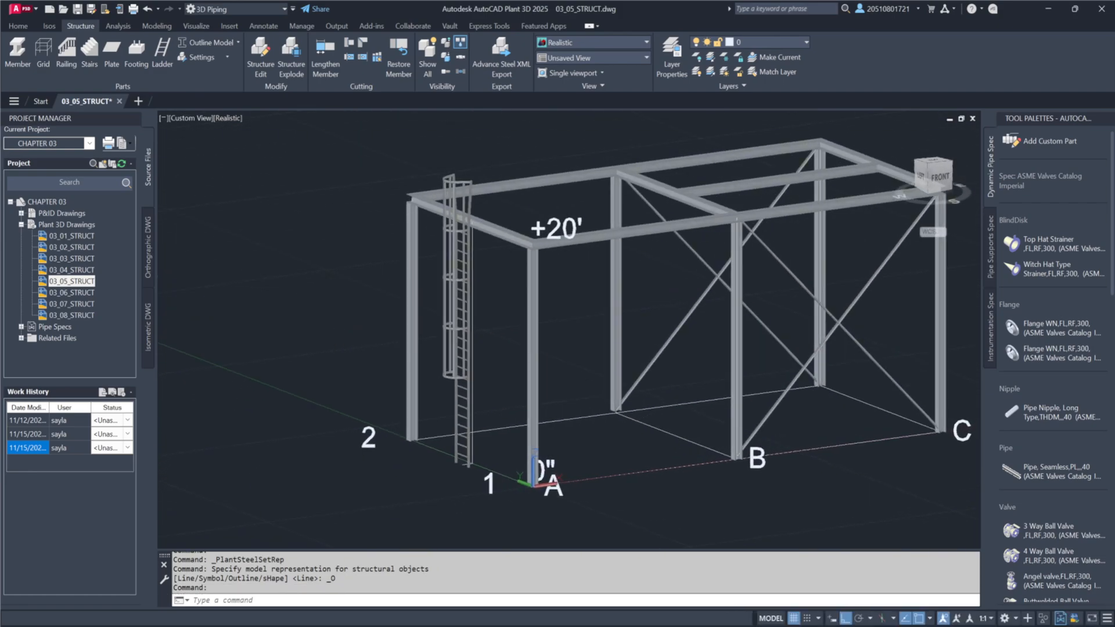
pyautogui.click(463, 320)
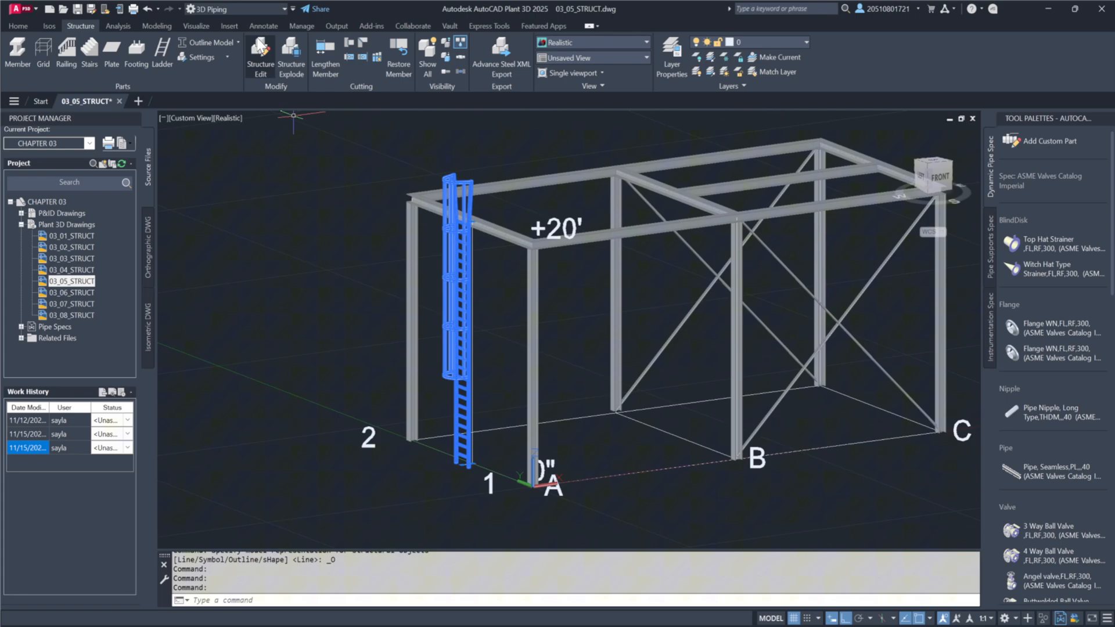
pyautogui.rightClick(458, 285)
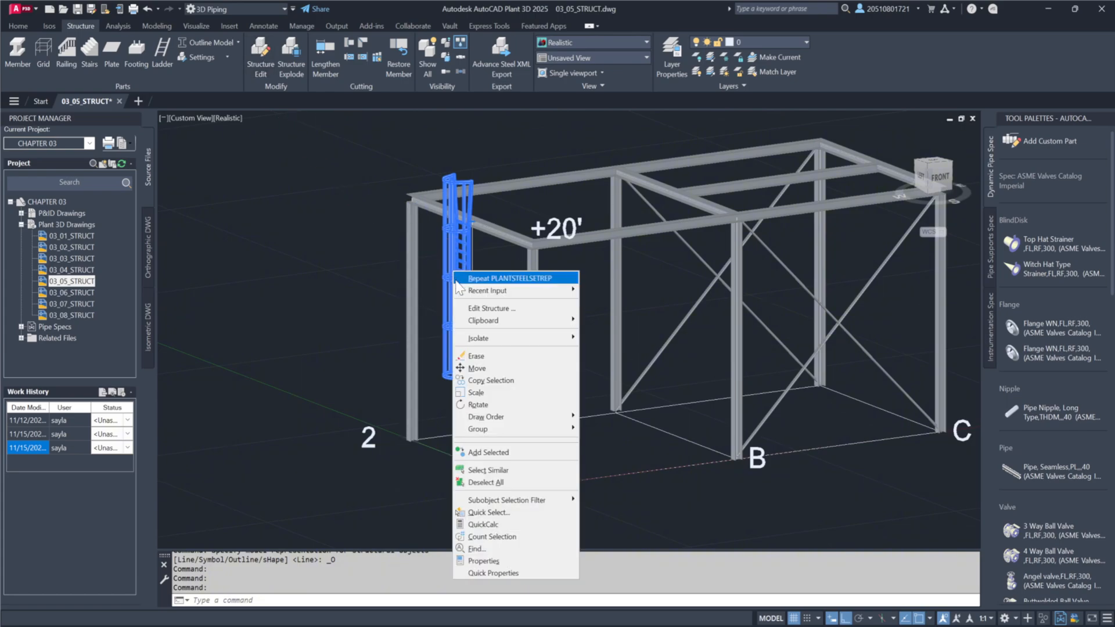
pyautogui.moveTo(418, 346)
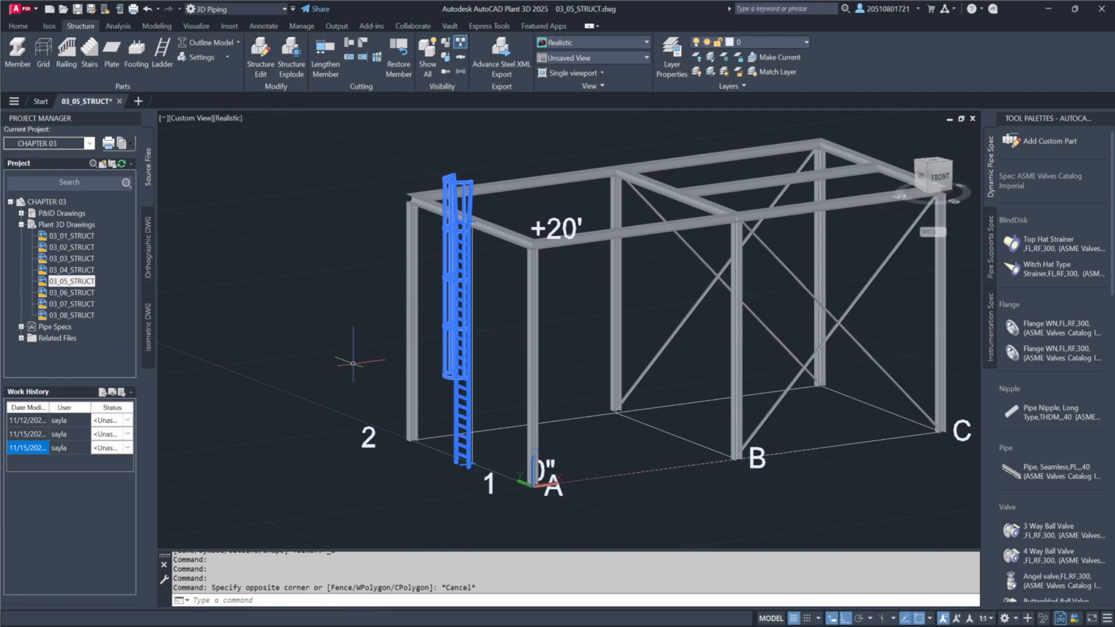
pyautogui.press('Escape')
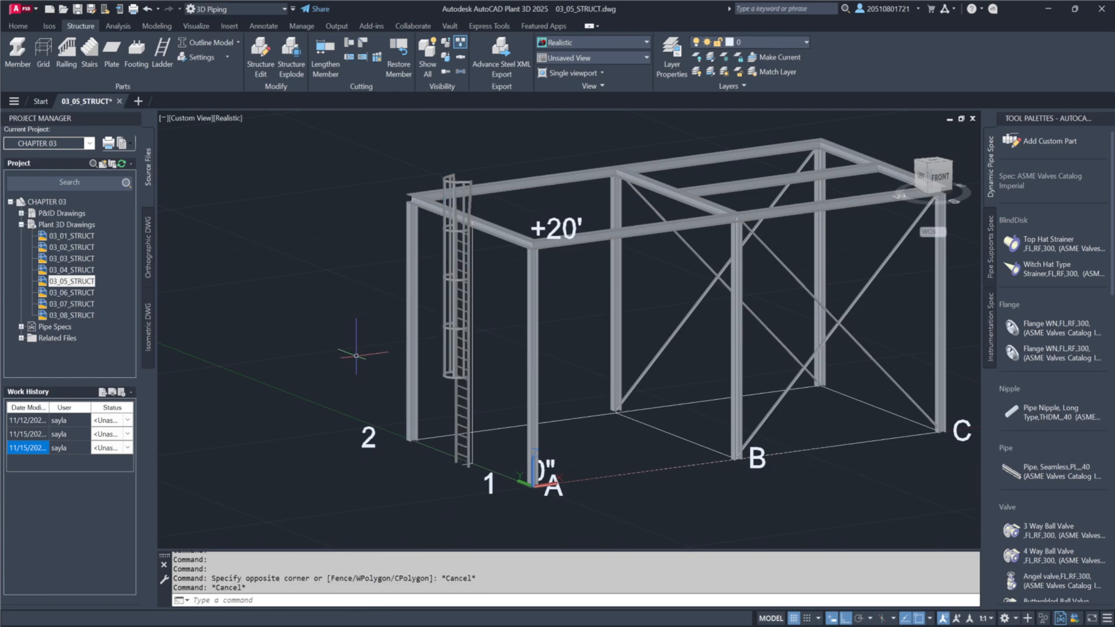